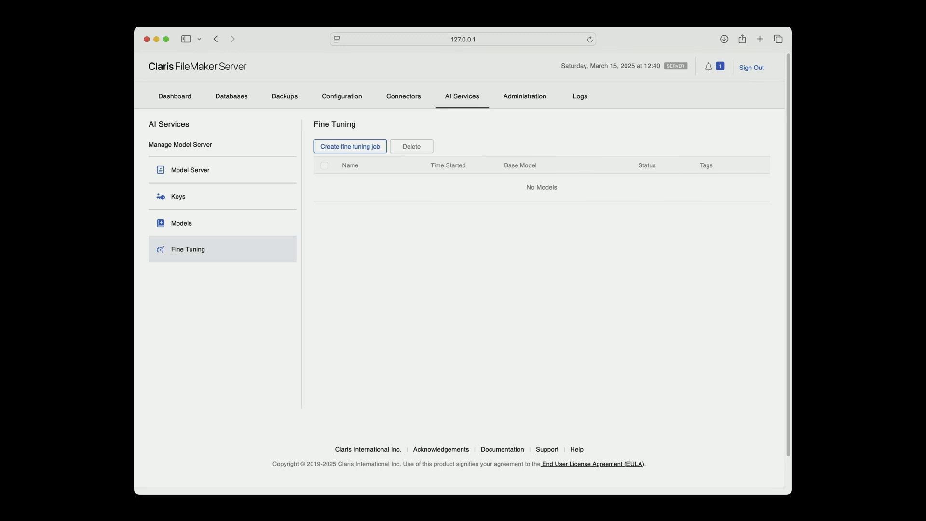
# Move from the Server Admin Console's Fine Tuning page to FileMaker Pro's ZeroToLLM layout.
pyautogui.click(349, 146)
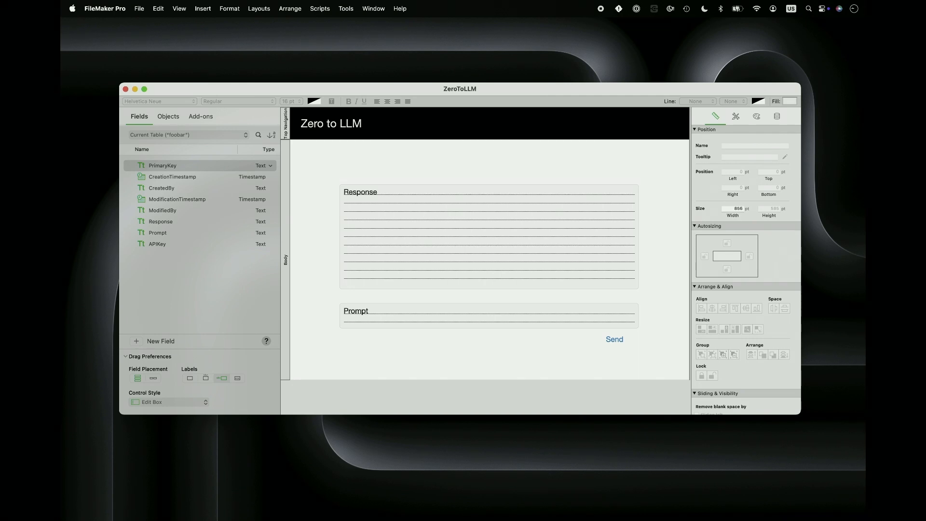
# Set the Send button's action to Perform Script and start a new script for it.
pyautogui.click(614, 339)
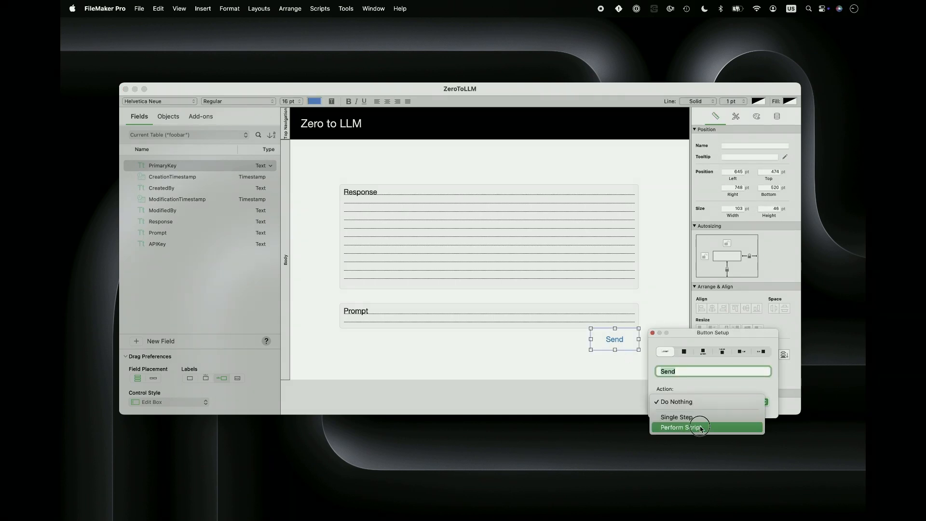
pyautogui.click(683, 427)
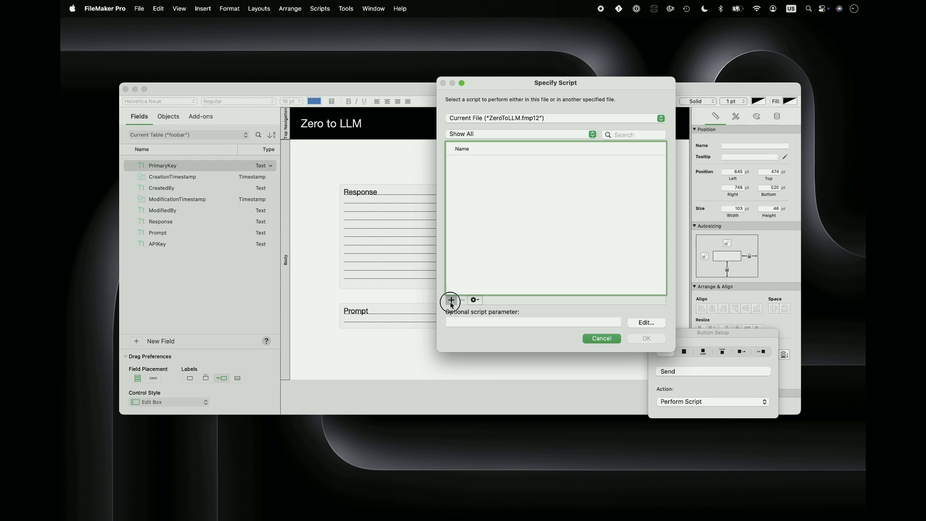
pyautogui.click(450, 301)
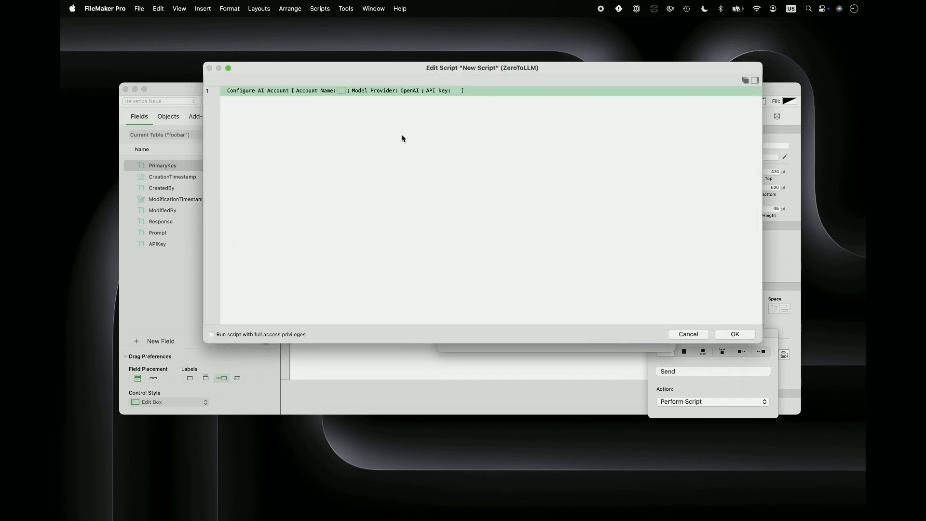
# Configure AI Account with account name "LLM", provider OpenAI, and API key foobar::APIKey.
pyautogui.click(341, 90)
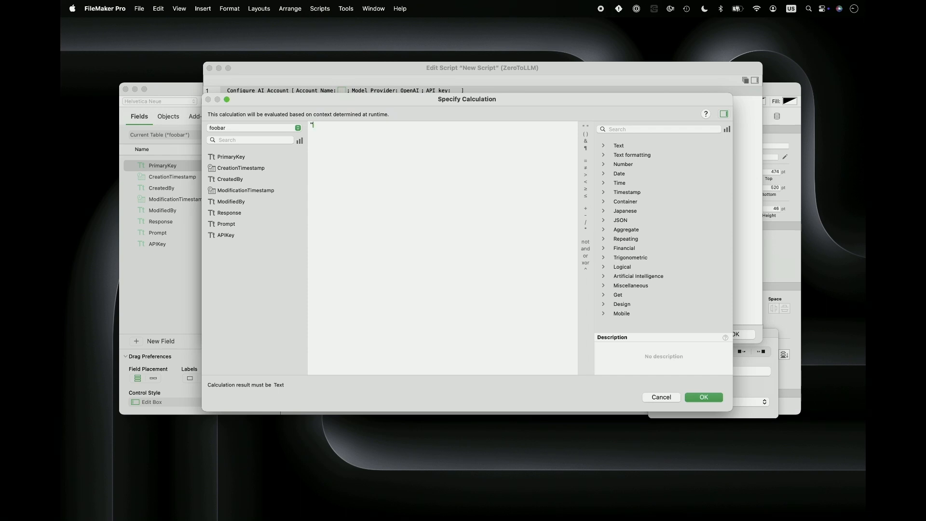
pyautogui.click(703, 397)
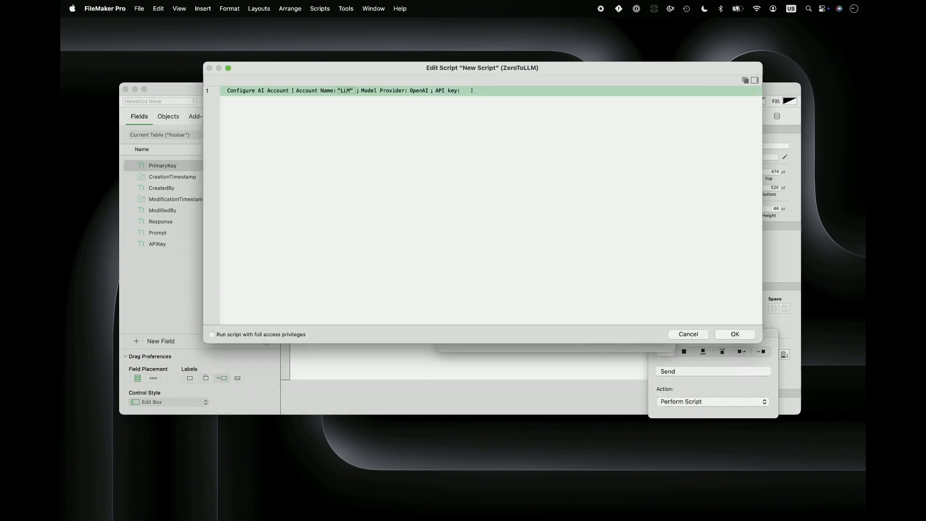
pyautogui.click(419, 90)
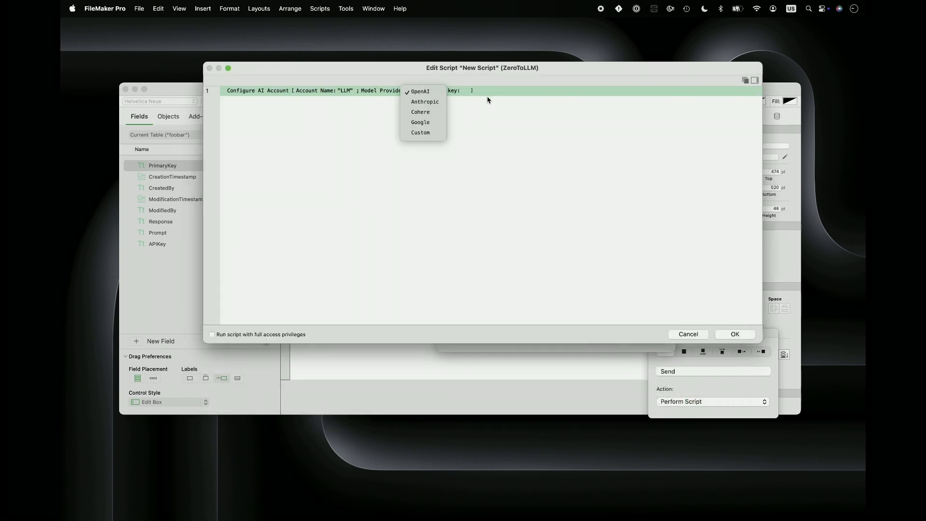
pyautogui.click(421, 92)
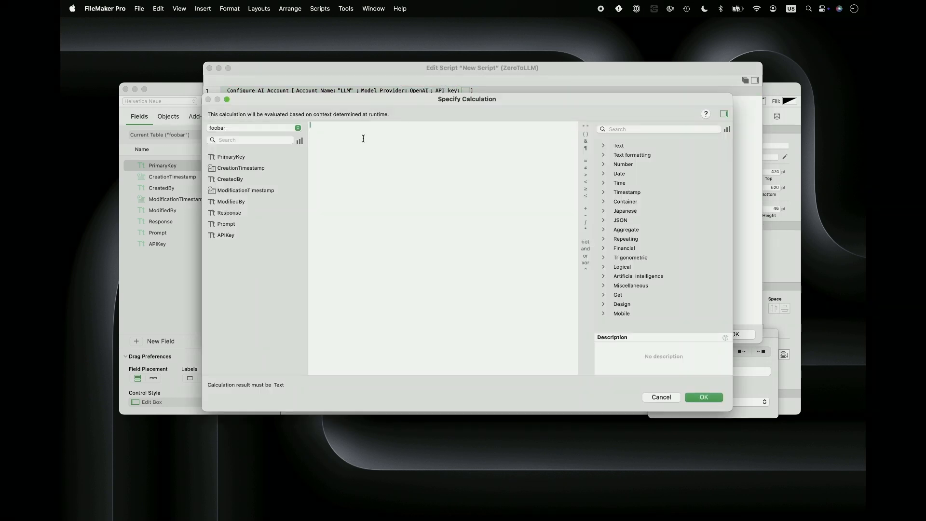
pyautogui.doubleClick(226, 235)
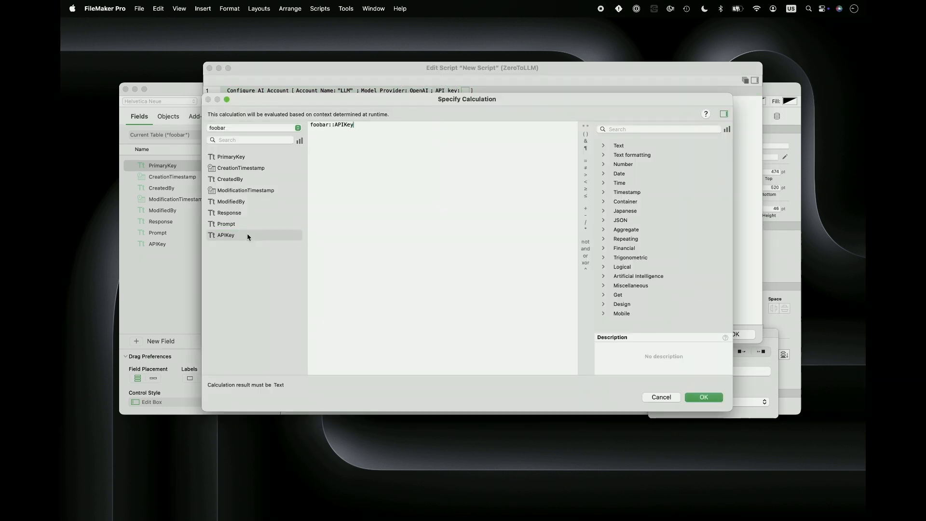
pyautogui.click(704, 397)
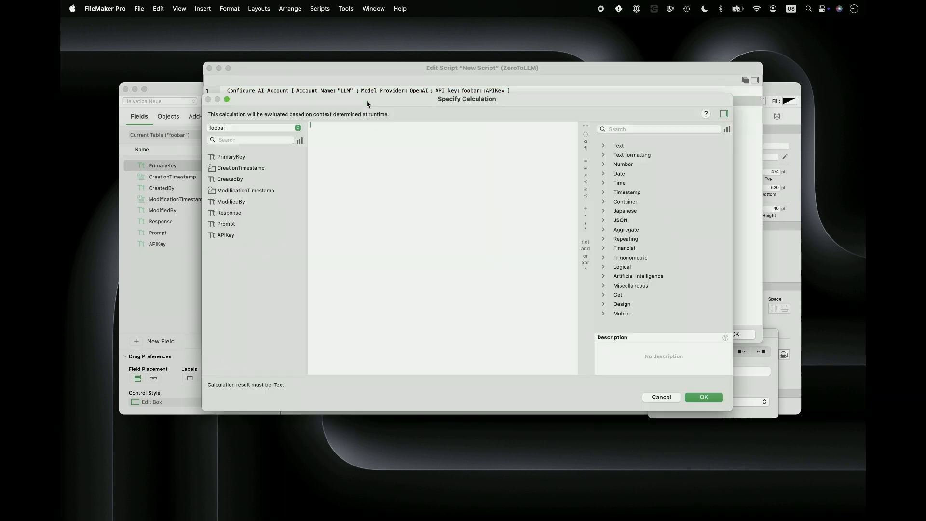
# Add Generate Response from Model using account "LLM" and model "gpt-4o".
pyautogui.write('"LLM"')
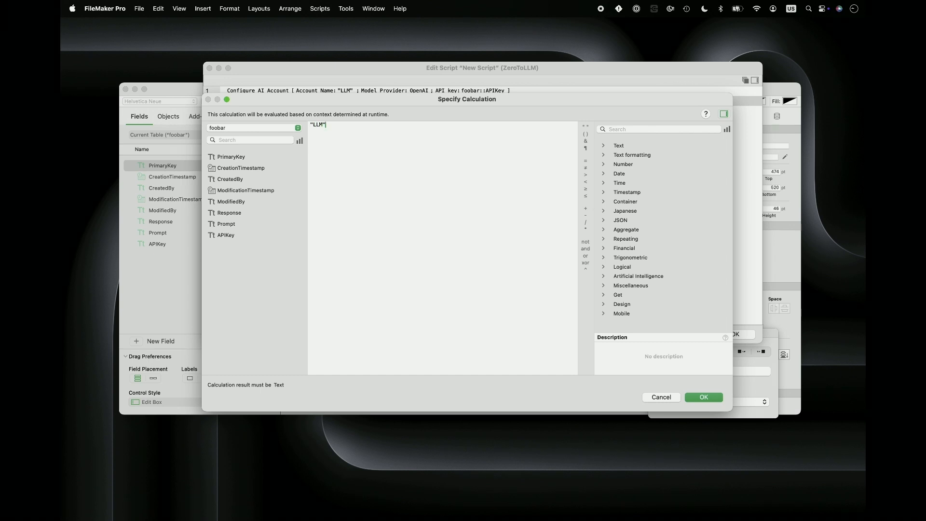
pyautogui.click(703, 397)
pyautogui.write('"g')
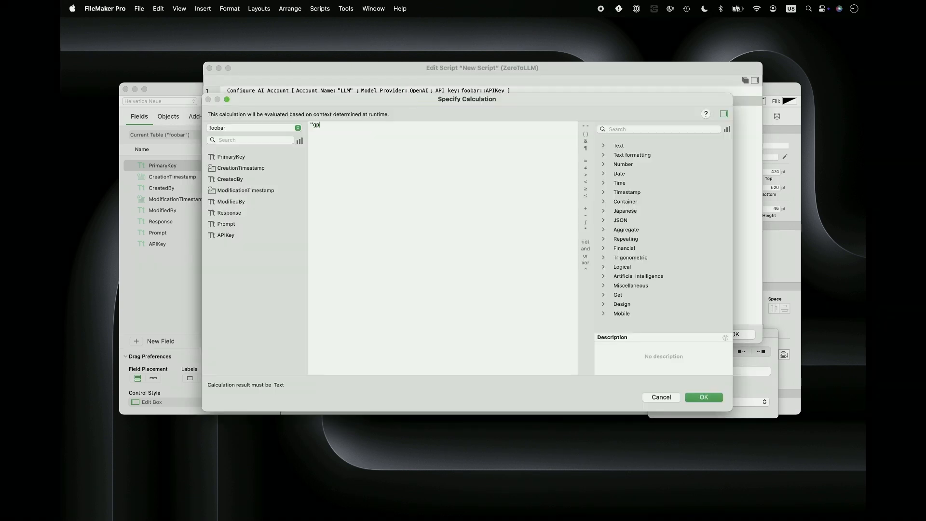
pyautogui.write('pt')
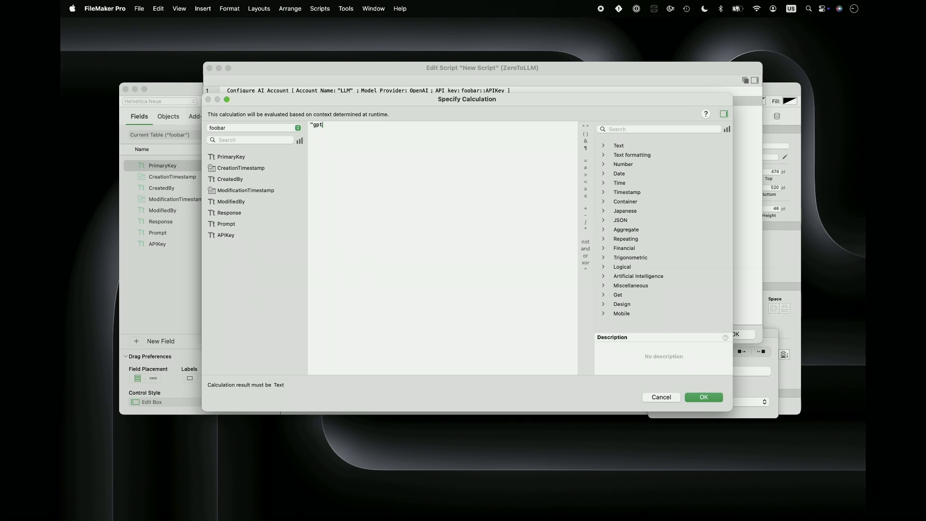
pyautogui.write('-4o"')
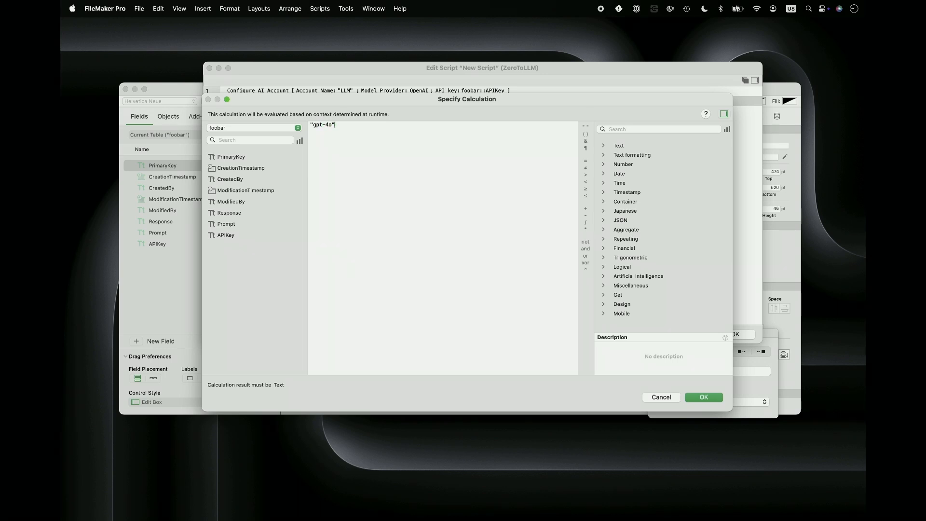
# Confirm gpt-4o as the model and use the Prompt field as the user prompt.
pyautogui.click(703, 397)
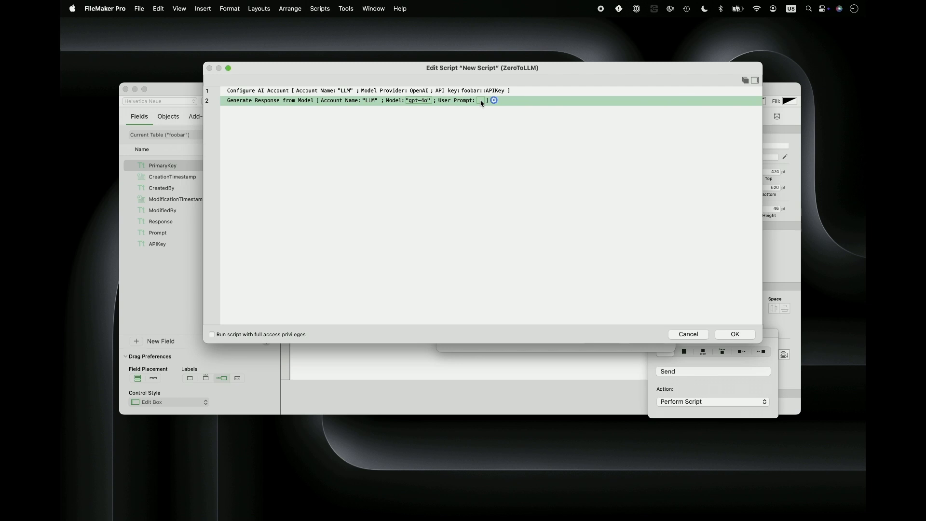
pyautogui.click(493, 100)
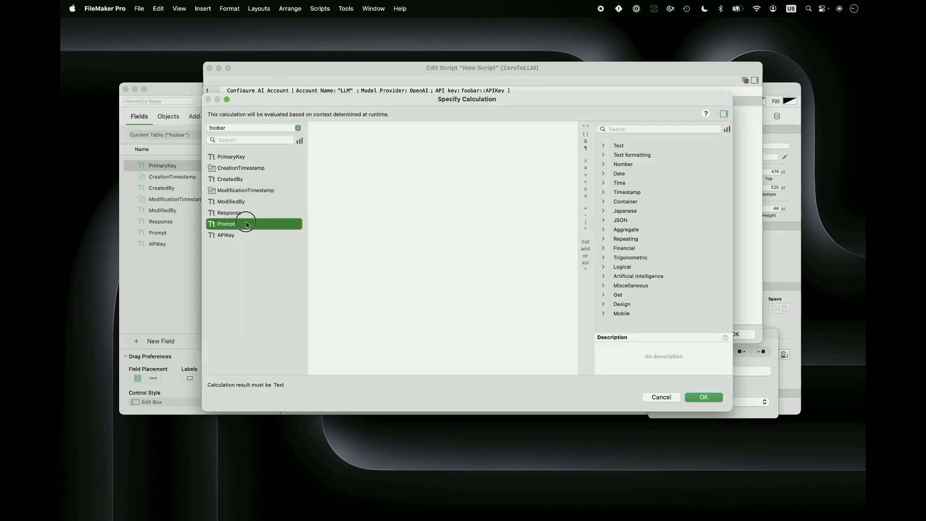
pyautogui.click(703, 397)
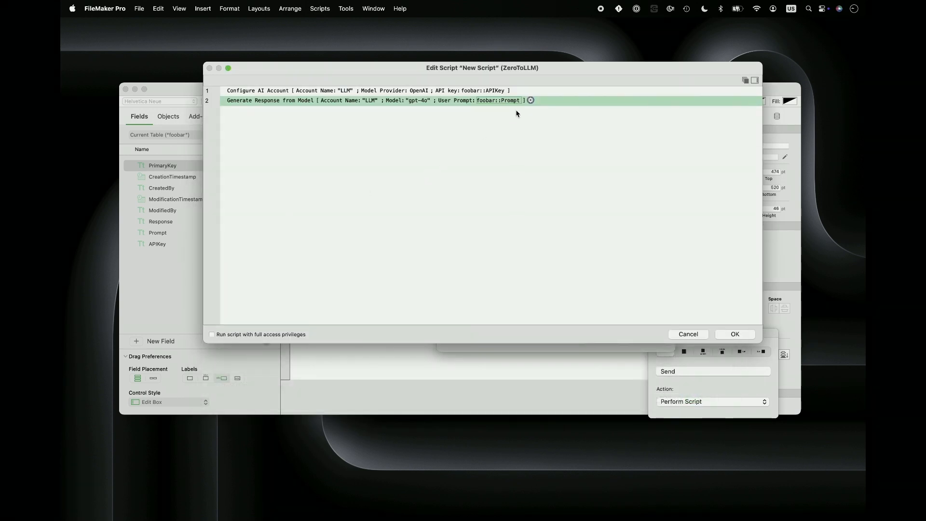
# Store the model's reply in the Response field and attach the script to Send.
pyautogui.click(530, 101)
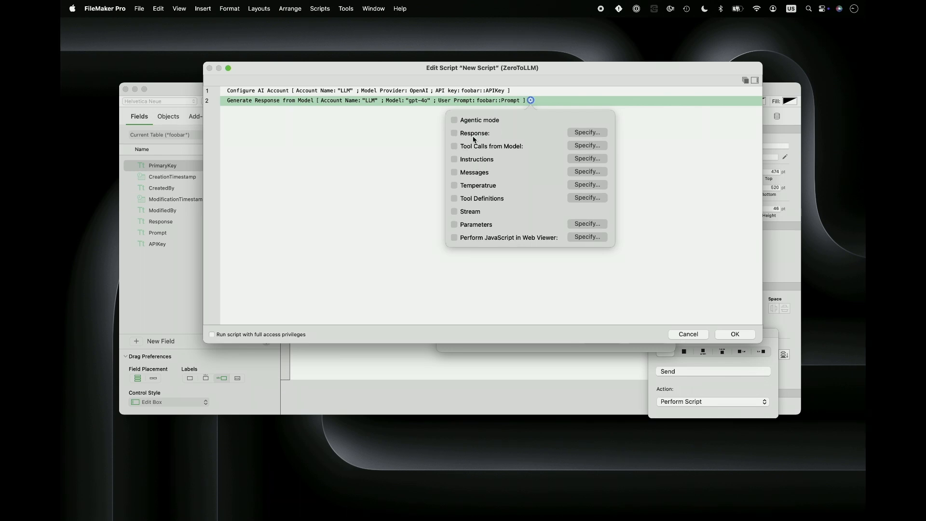
pyautogui.click(586, 132)
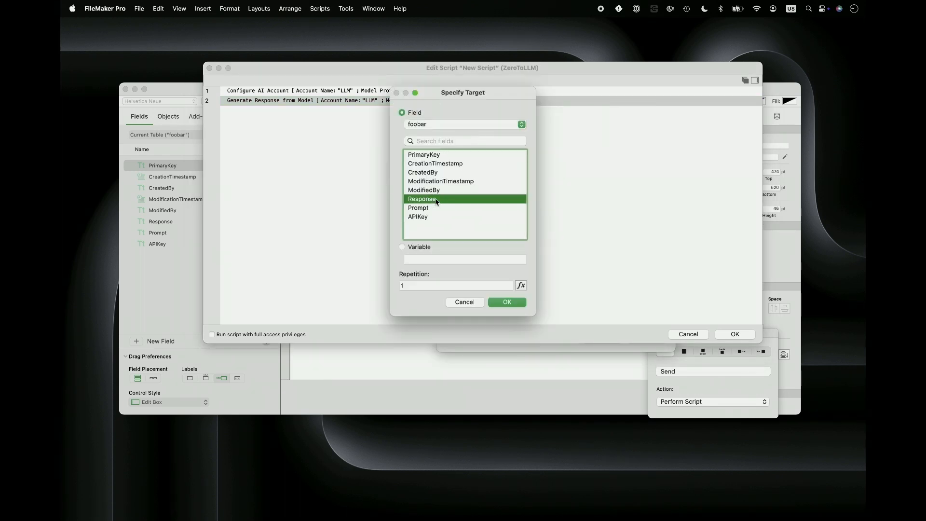
pyautogui.click(506, 302)
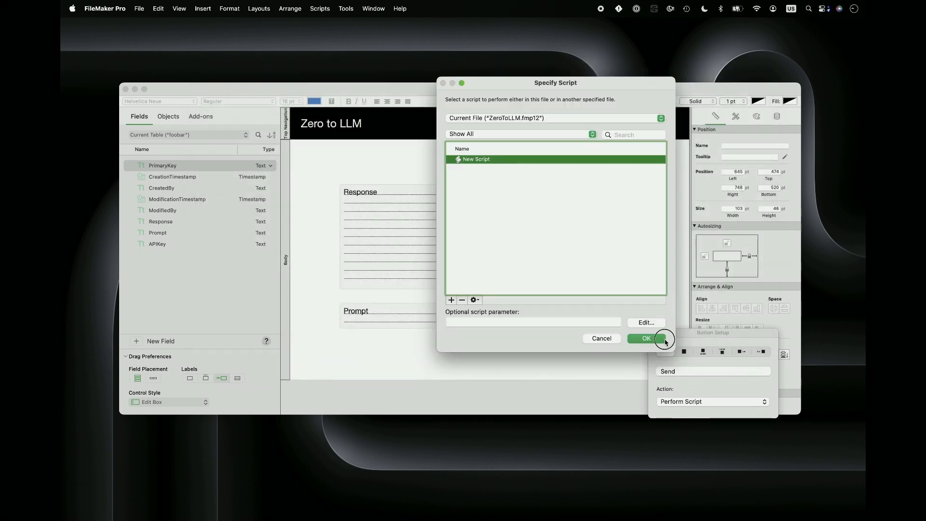
pyautogui.click(645, 339)
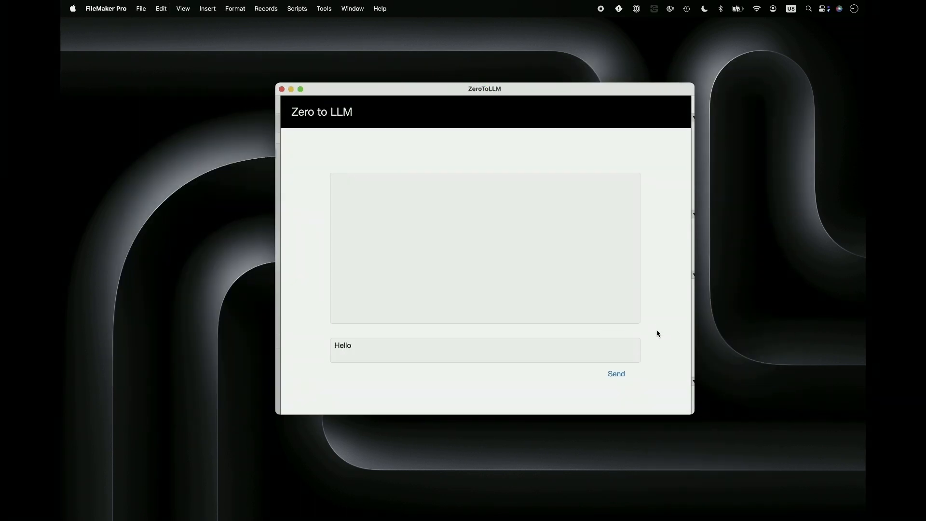